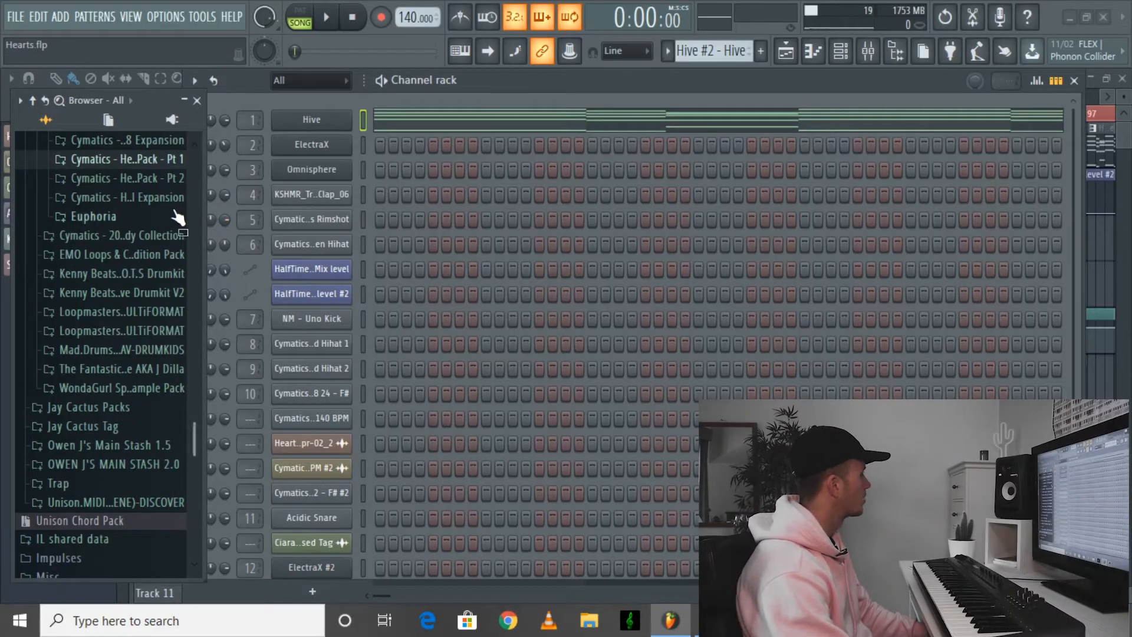
pyautogui.moveTo(168, 177)
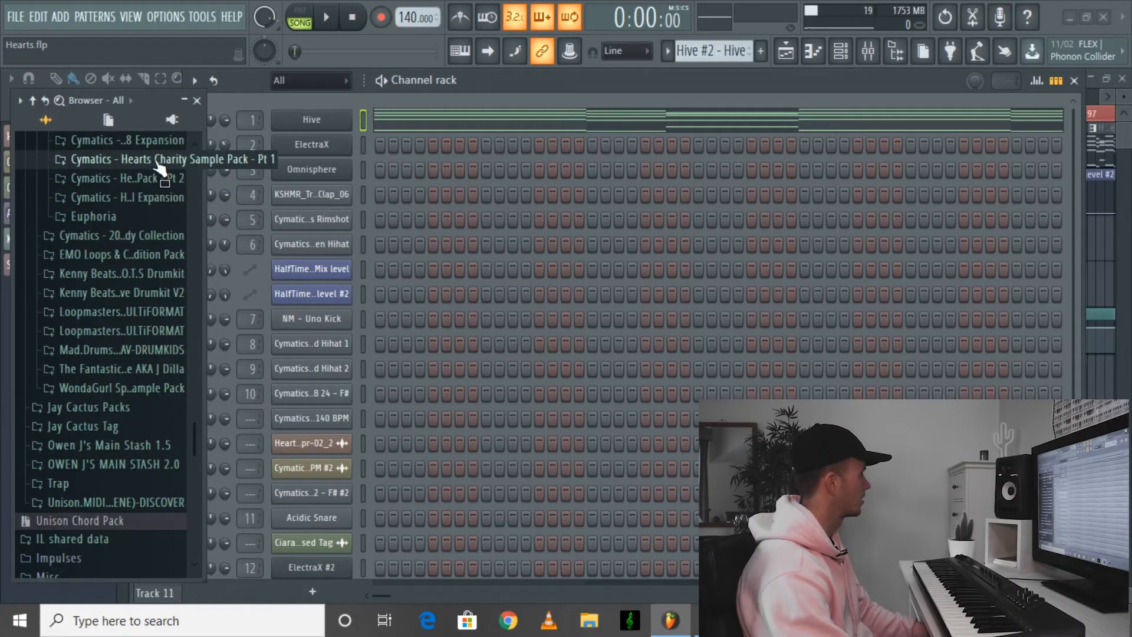
# Expand the Hearts Charity Sample Pack Pt 1 folder, then open the Hearts MIDI Expansion pack.
pyautogui.click(147, 159)
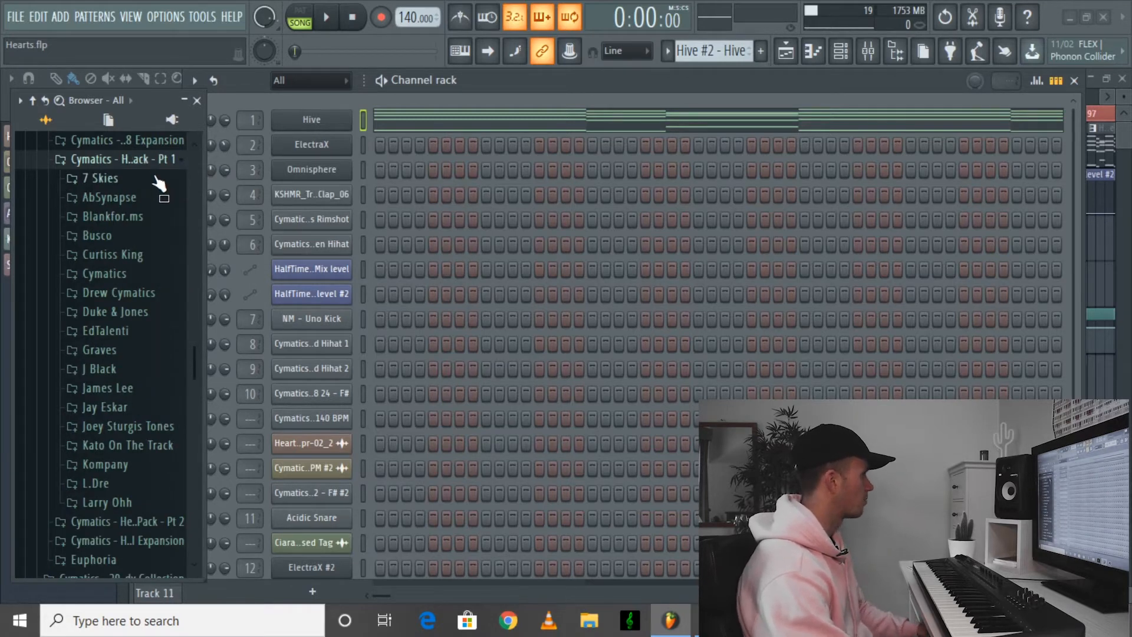
pyautogui.moveTo(135, 267)
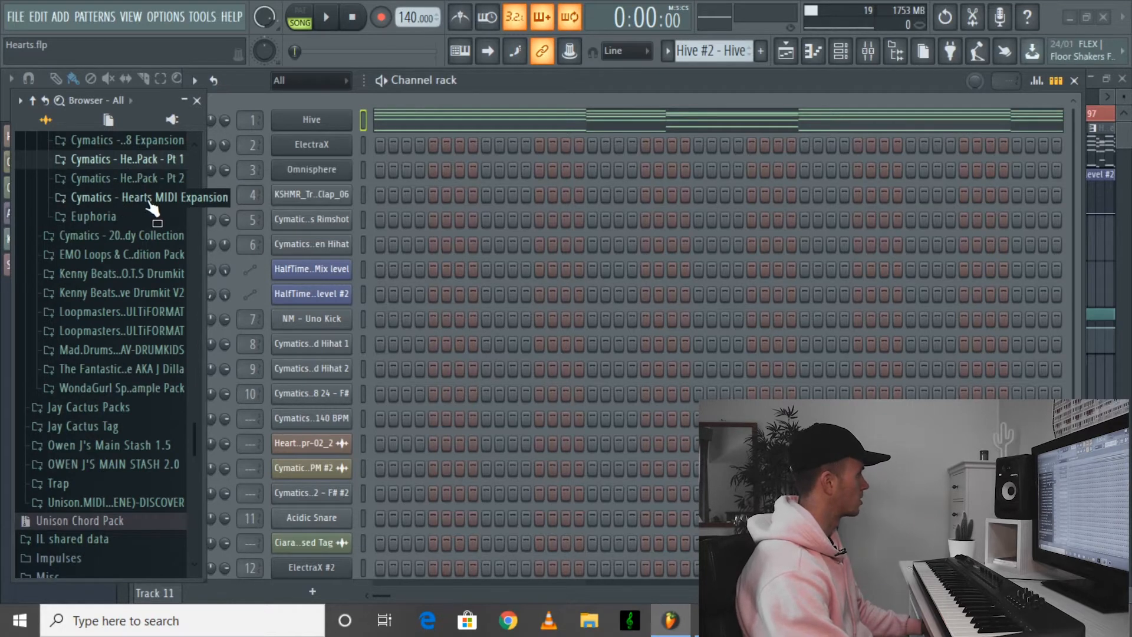
pyautogui.click(145, 197)
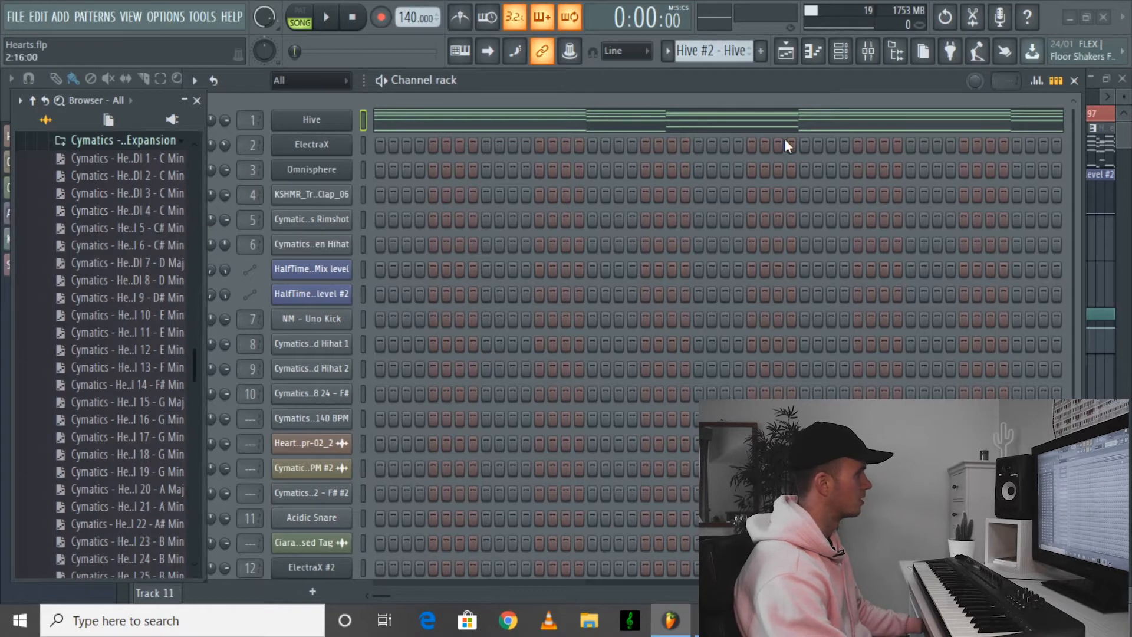
# Close the browser and open the Hive channel's chord notes (D4 to C#6) in the piano roll.
pyautogui.click(311, 220)
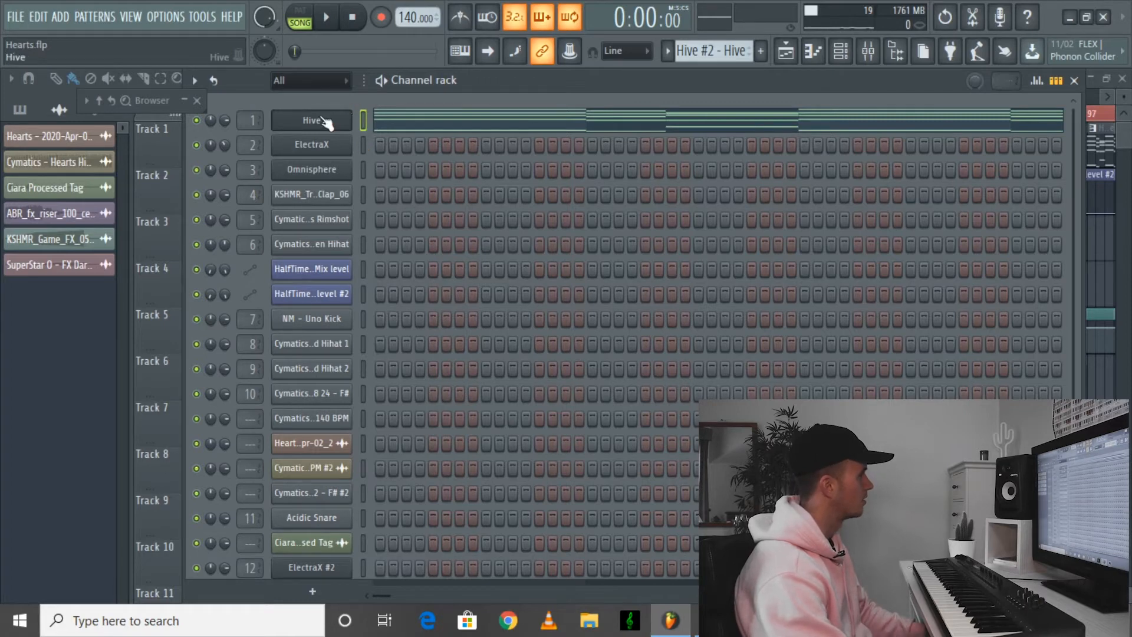
pyautogui.click(311, 121)
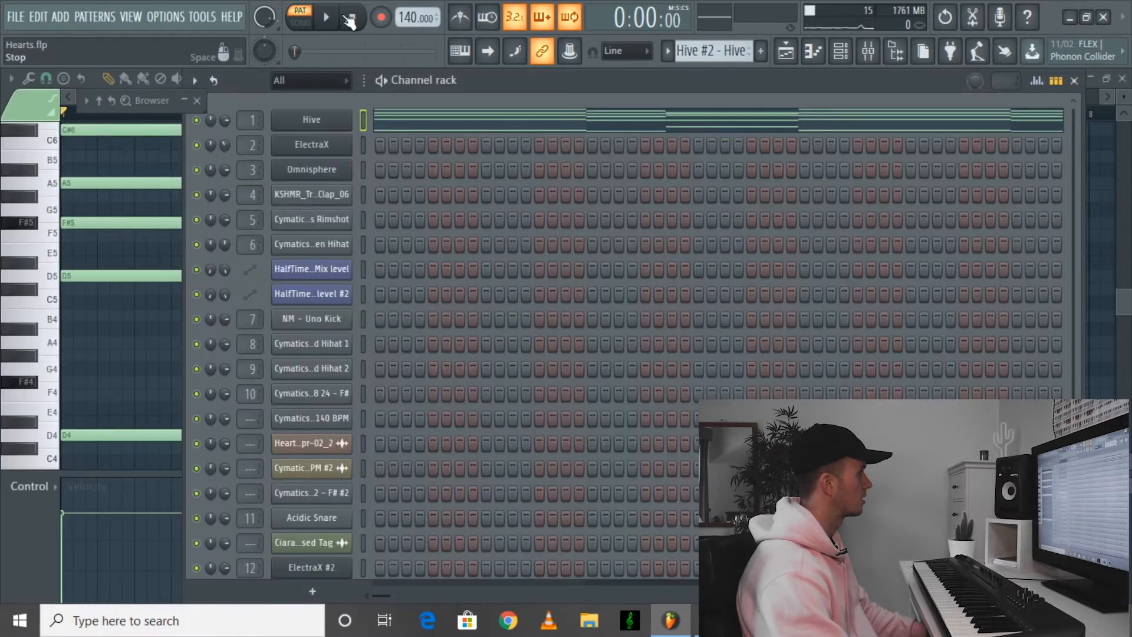
# Stop playback, show the mixer, and inspect then close Main Melody's Fruity Parametric EQ 2.
pyautogui.click(325, 19)
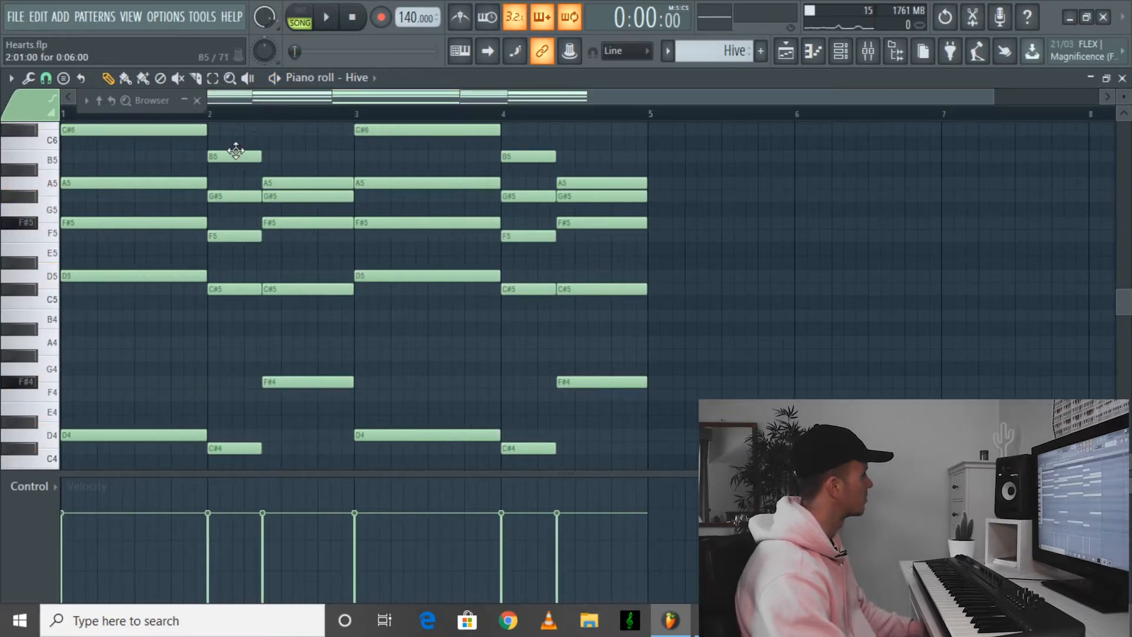
pyautogui.moveTo(840, 52)
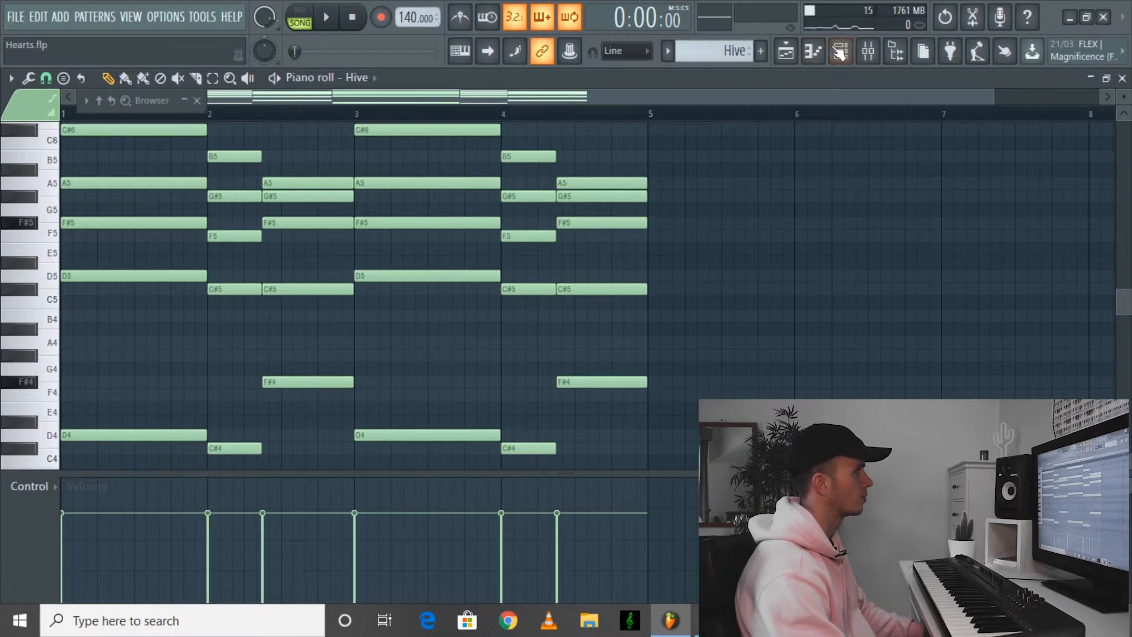
pyautogui.click(836, 50)
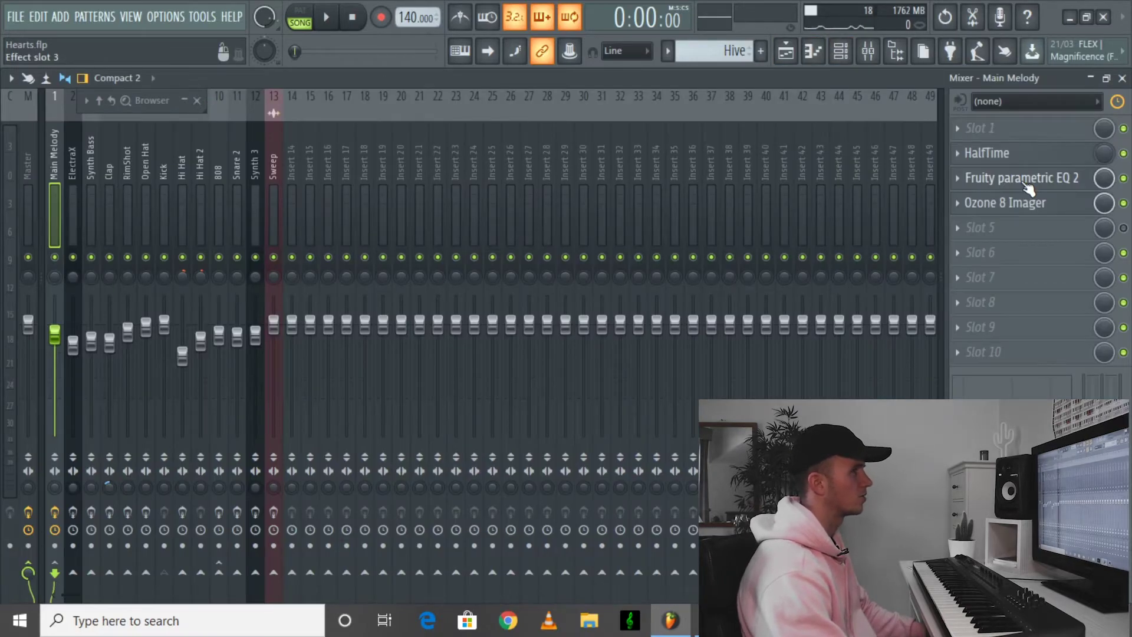
pyautogui.click(1019, 178)
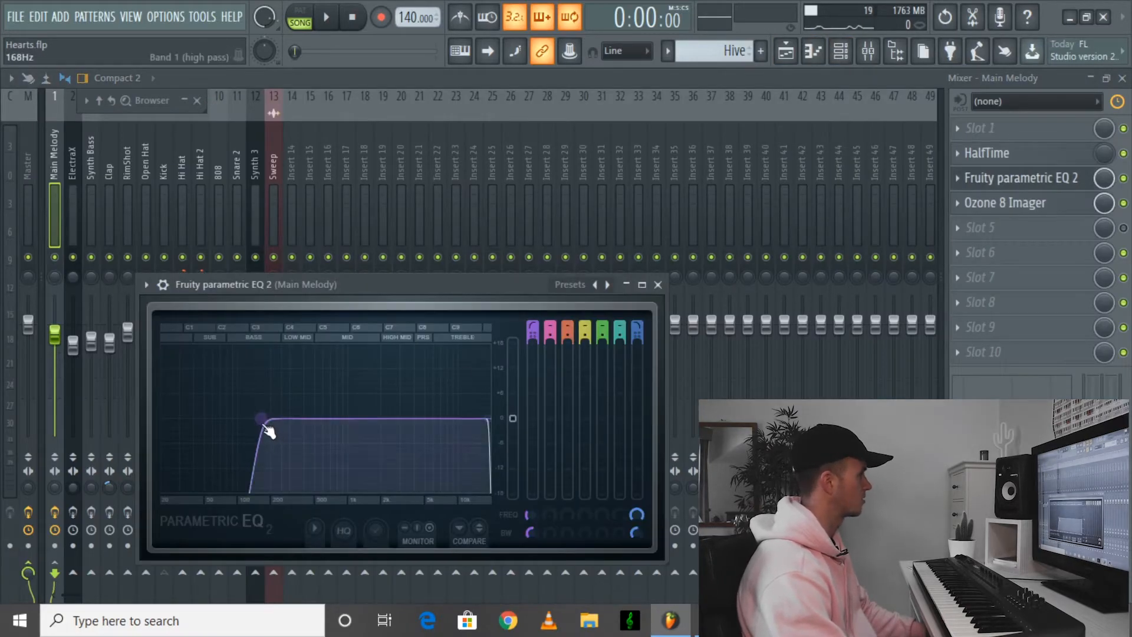
pyautogui.click(658, 284)
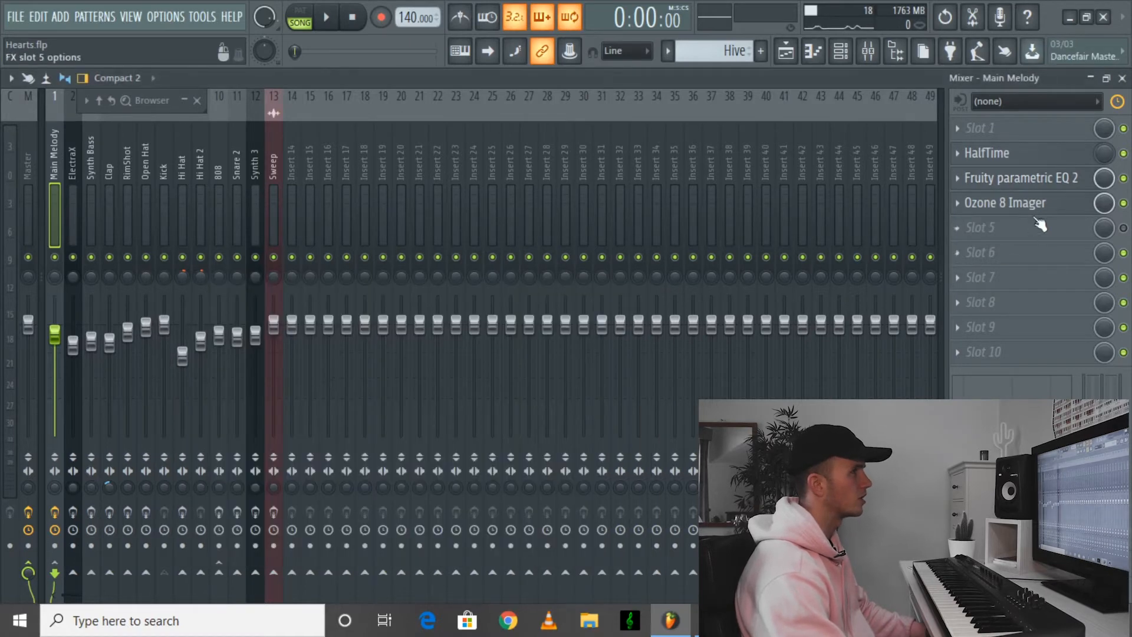
# Open Ozone 8 Imager on the Main Melody insert to inspect its band widths.
pyautogui.click(1006, 202)
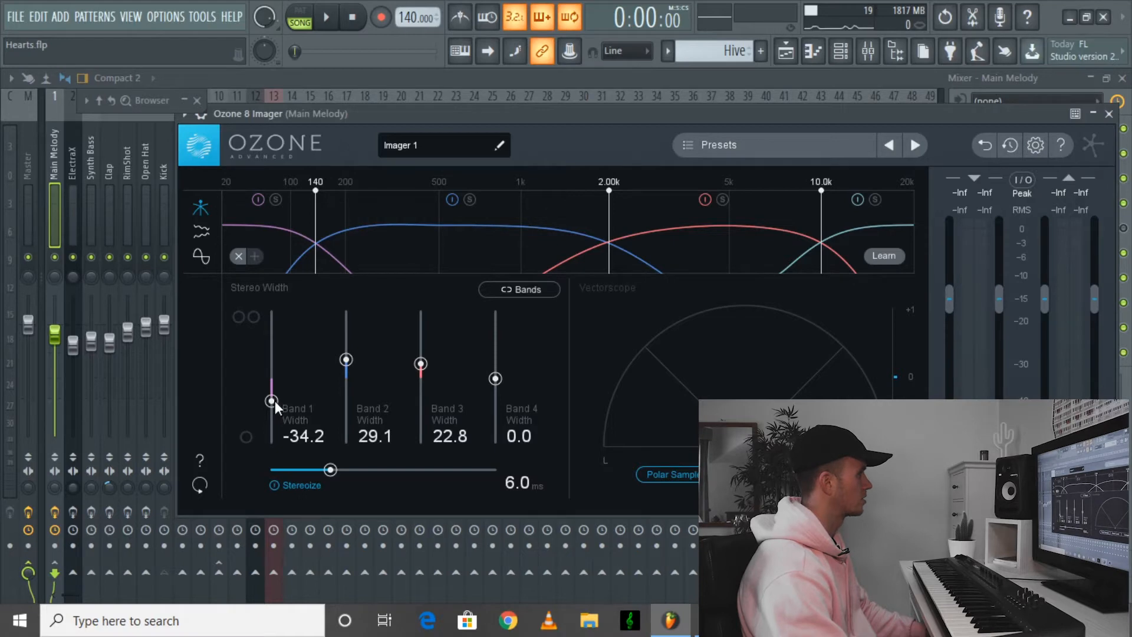
pyautogui.moveTo(412, 366)
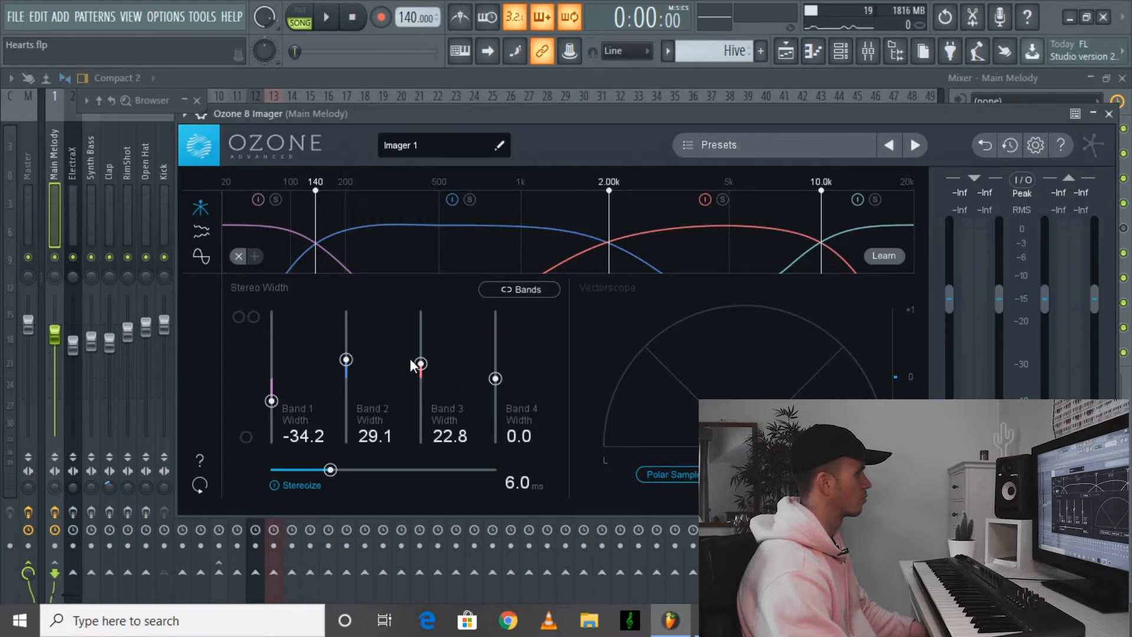
pyautogui.moveTo(429, 372)
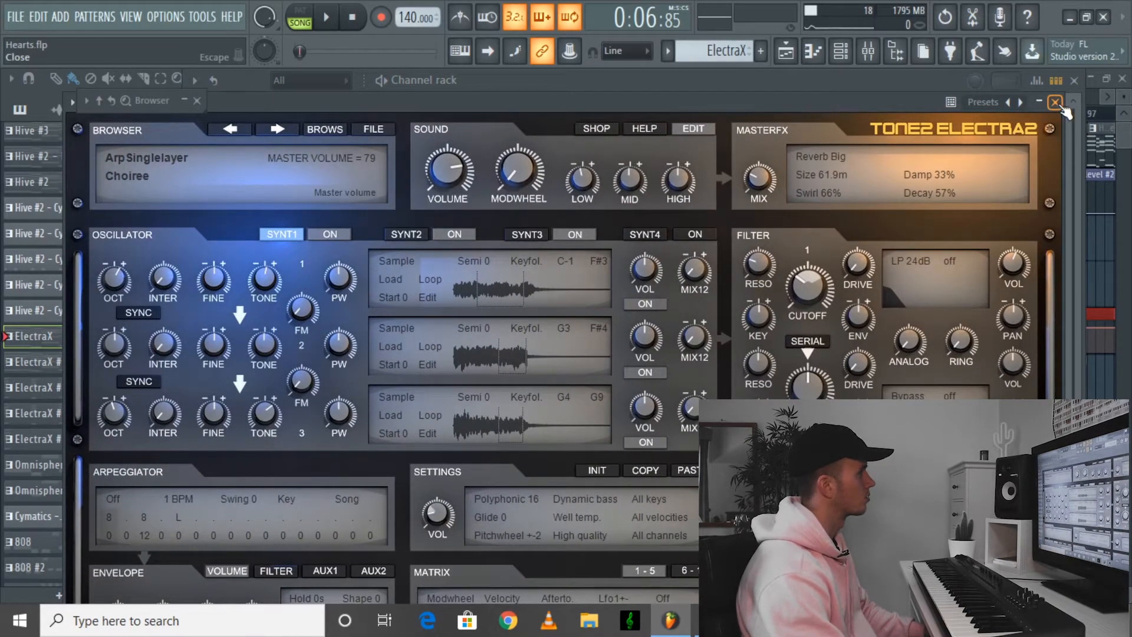
# Close the ElectraX synth and EQ windows, play the song, and show the playlist arrangement.
pyautogui.click(1055, 102)
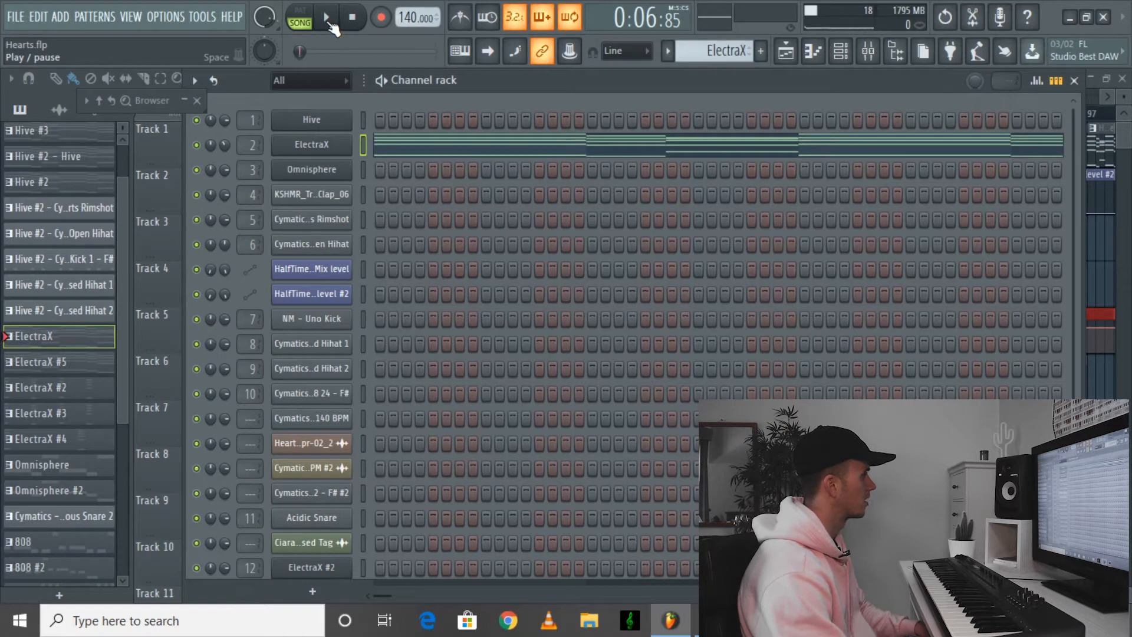
pyautogui.click(329, 17)
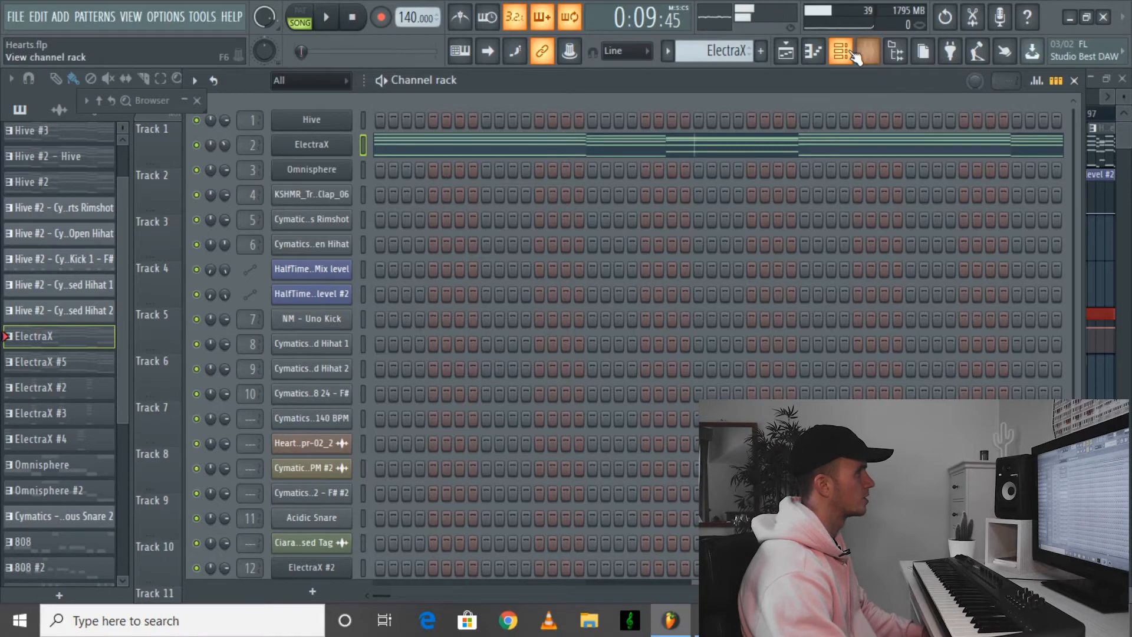
pyautogui.click(840, 50)
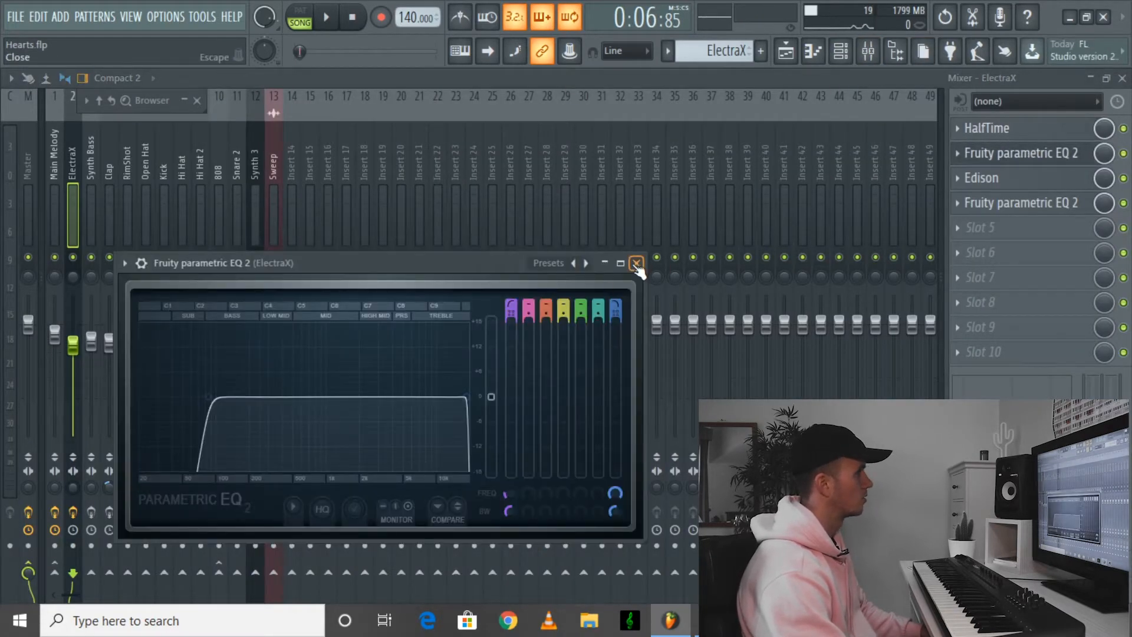
pyautogui.click(636, 263)
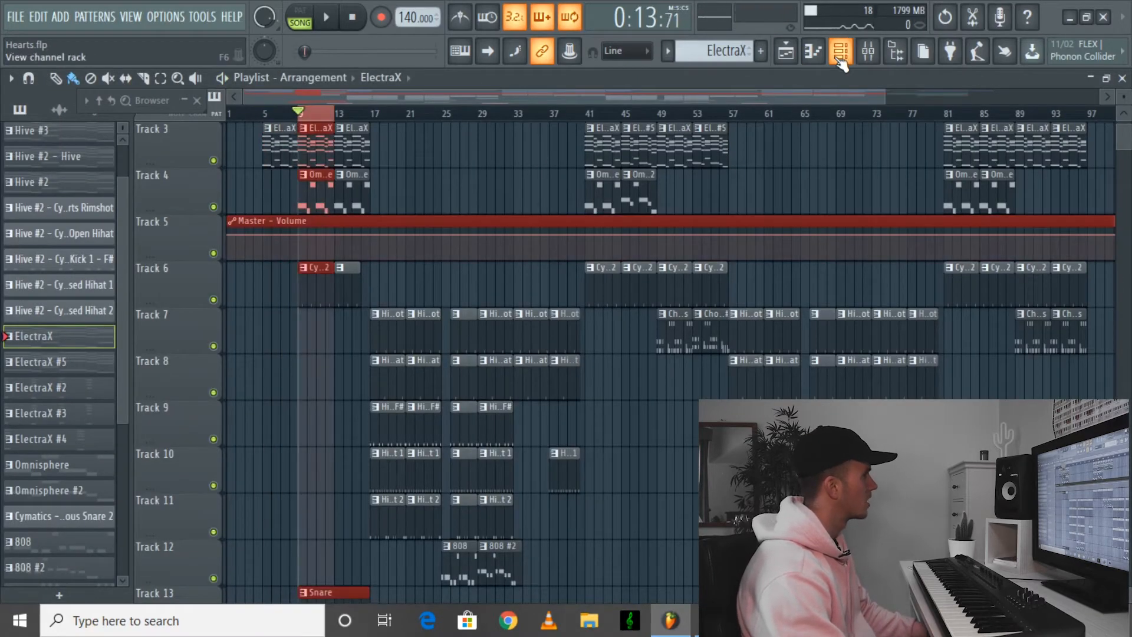
# Open the channel rack and view the Acidic Snare roll spanning bars 5 to 9.
pyautogui.click(838, 50)
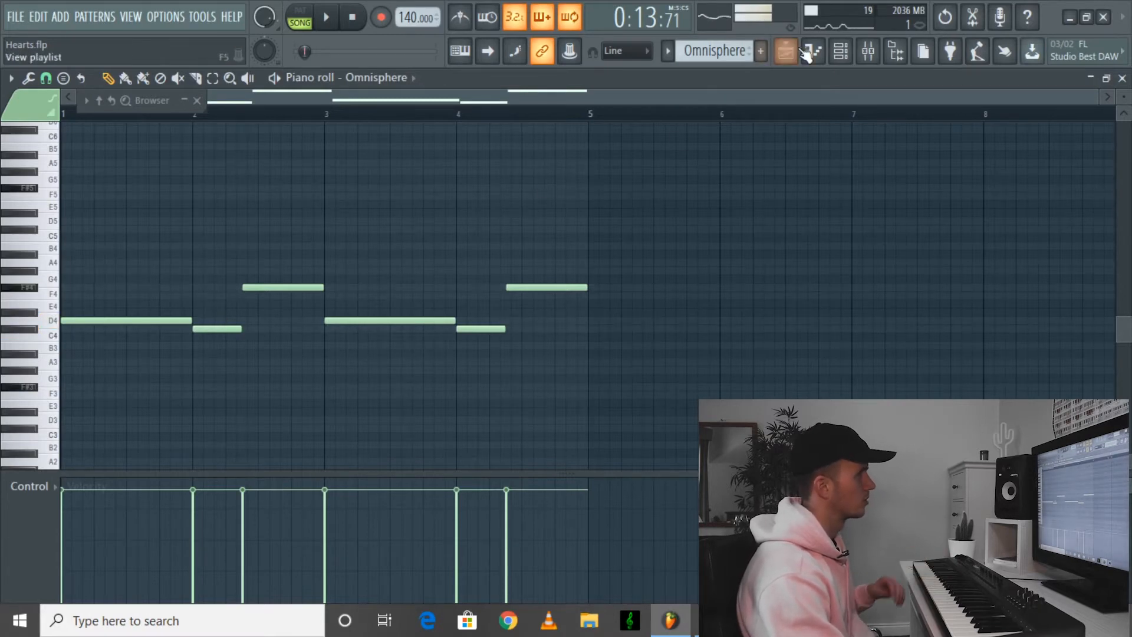
pyautogui.click(785, 51)
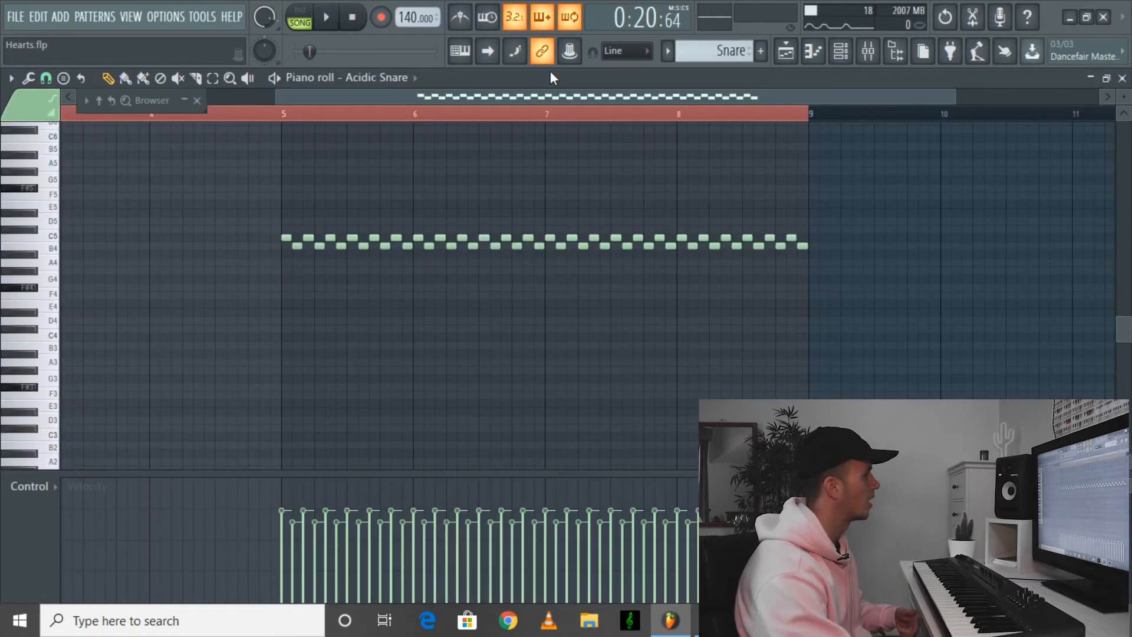
# Start playback with the Hive #2 drum patterns on tracks 7–11 from bar 17.
pyautogui.click(45, 78)
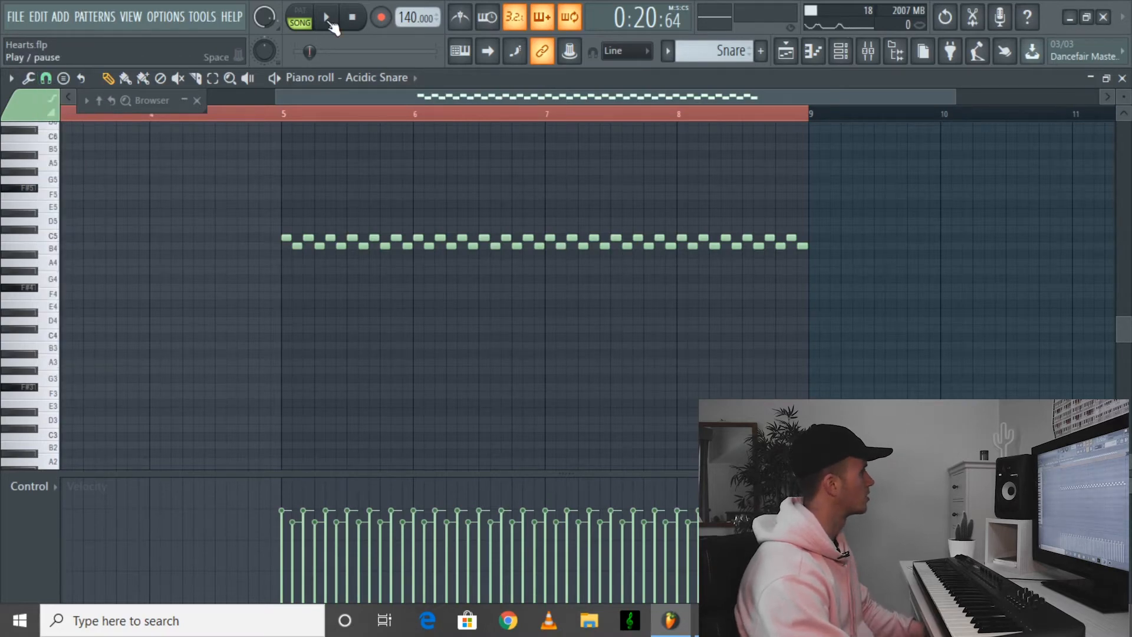
pyautogui.click(329, 18)
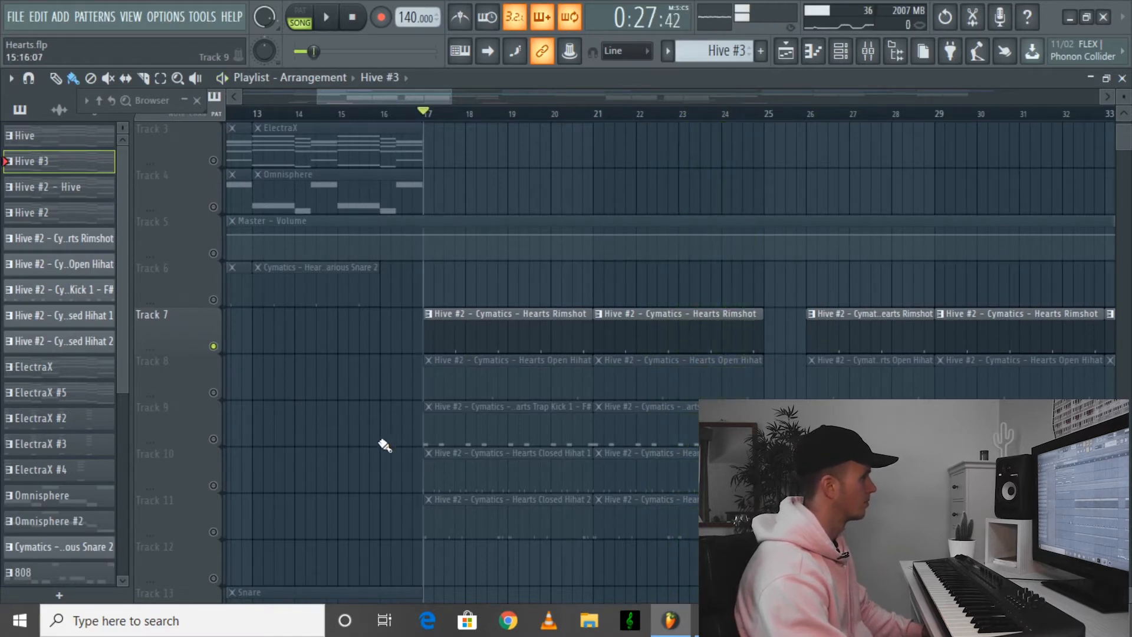
# Open the Cymatics Hearts Open Hihat pattern from the playlist in the piano roll.
pyautogui.click(514, 470)
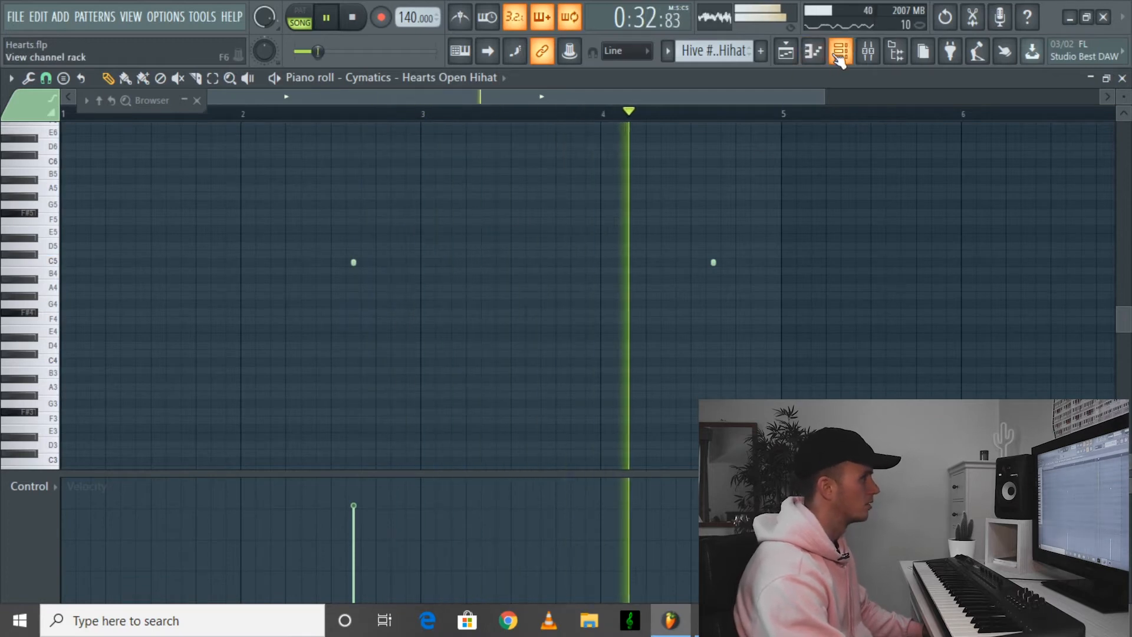
# Return to the playlist arrangement after viewing the 808 24 - F# bassline.
pyautogui.click(836, 52)
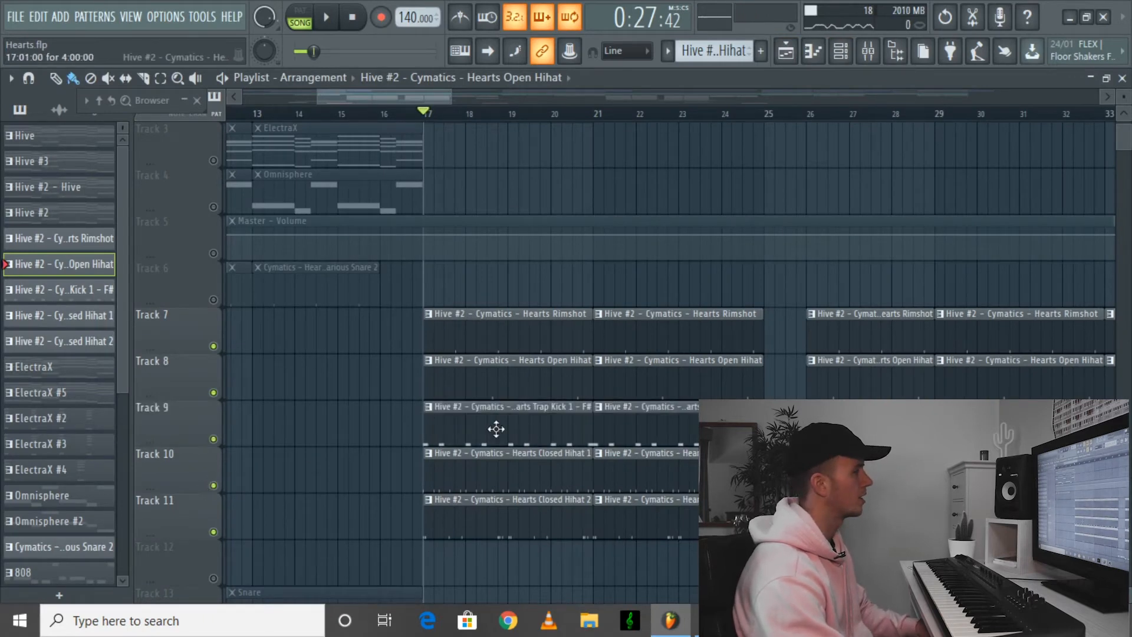
pyautogui.moveTo(514, 420)
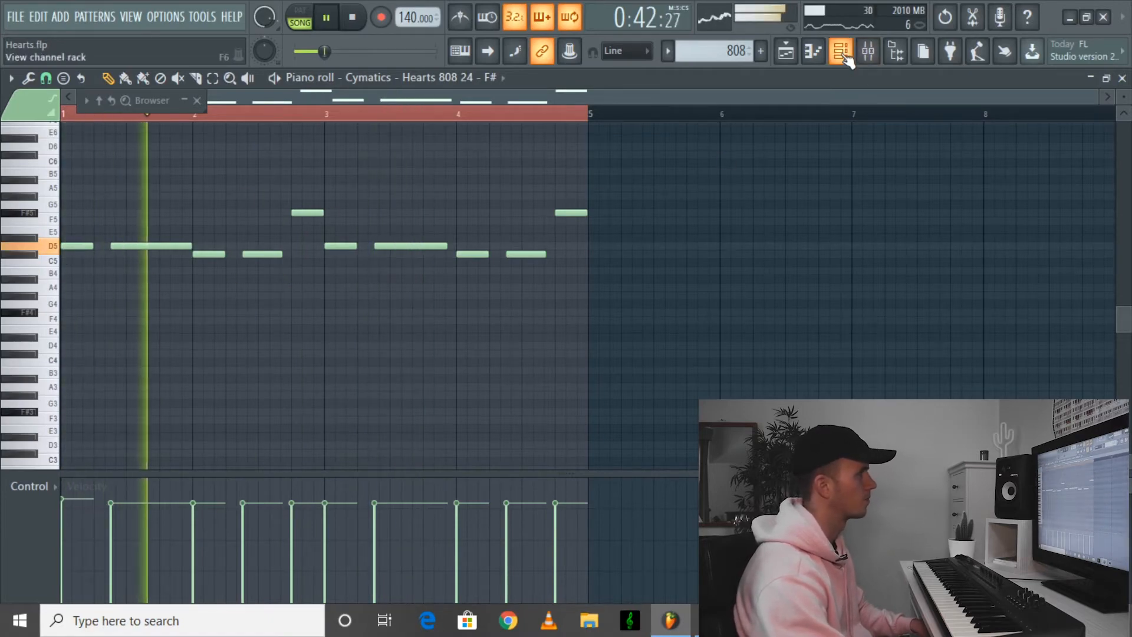
# Return to the playlist, scroll down to the 808 clips on track 12, and start playback.
pyautogui.click(838, 50)
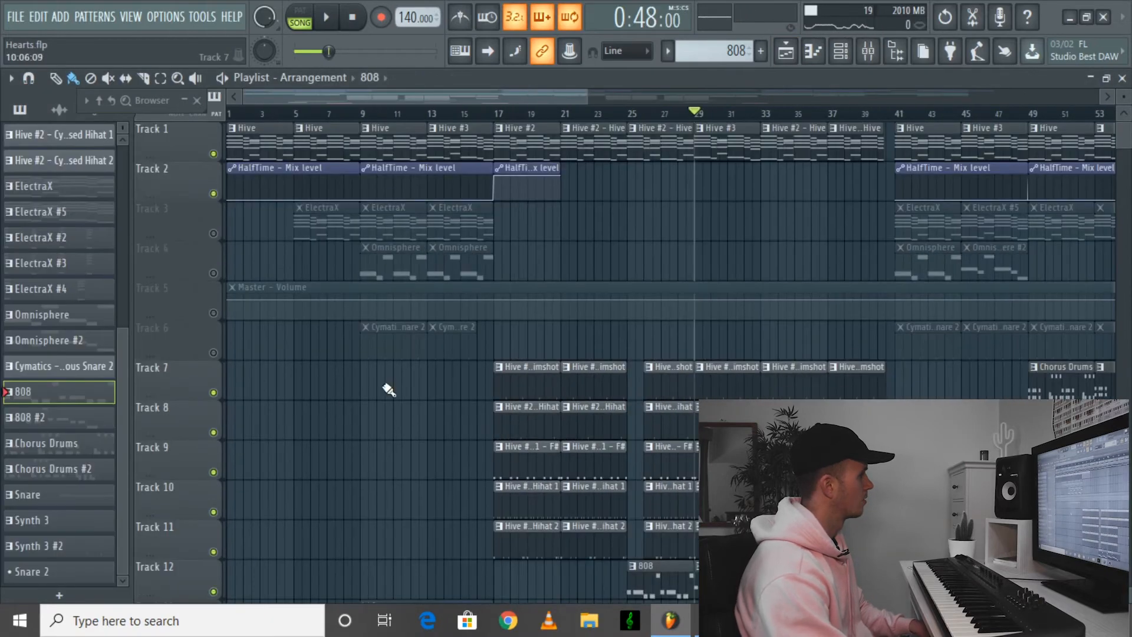
pyautogui.scroll(-3)
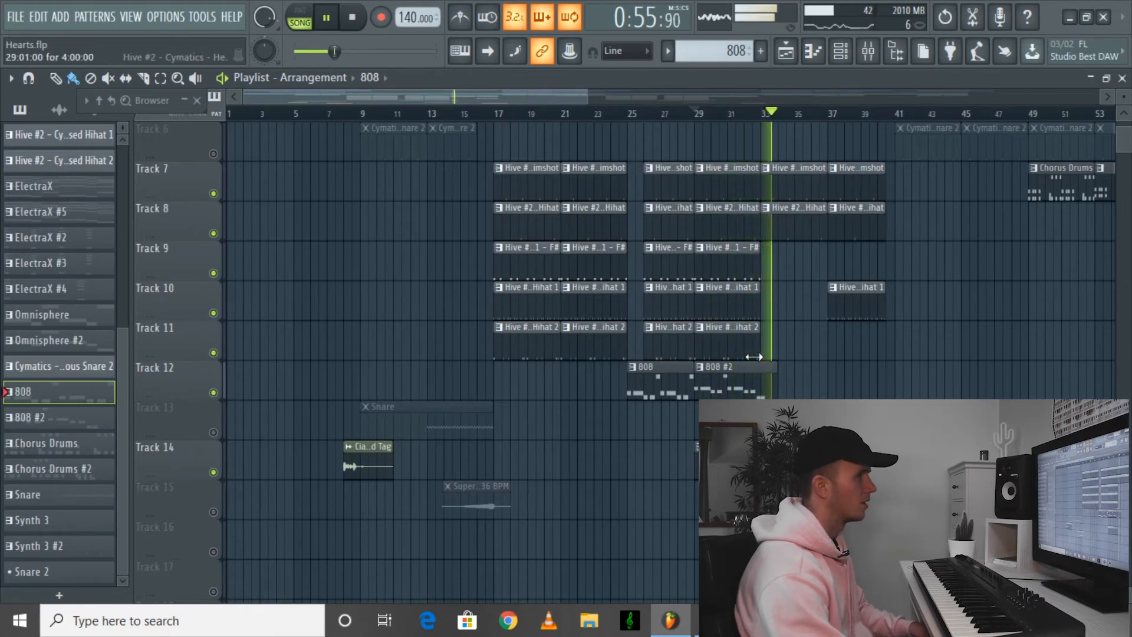
pyautogui.click(327, 18)
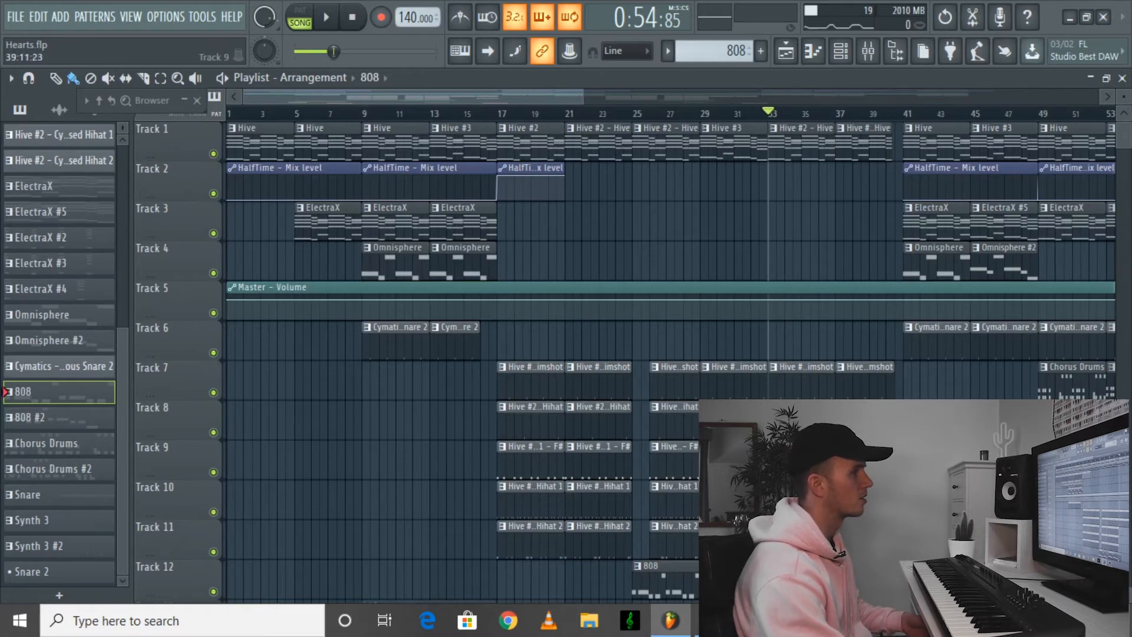
# Scroll the playlist down to track 15's SuperStar riser clips and return to the arrangement.
pyautogui.hscroll(-3)
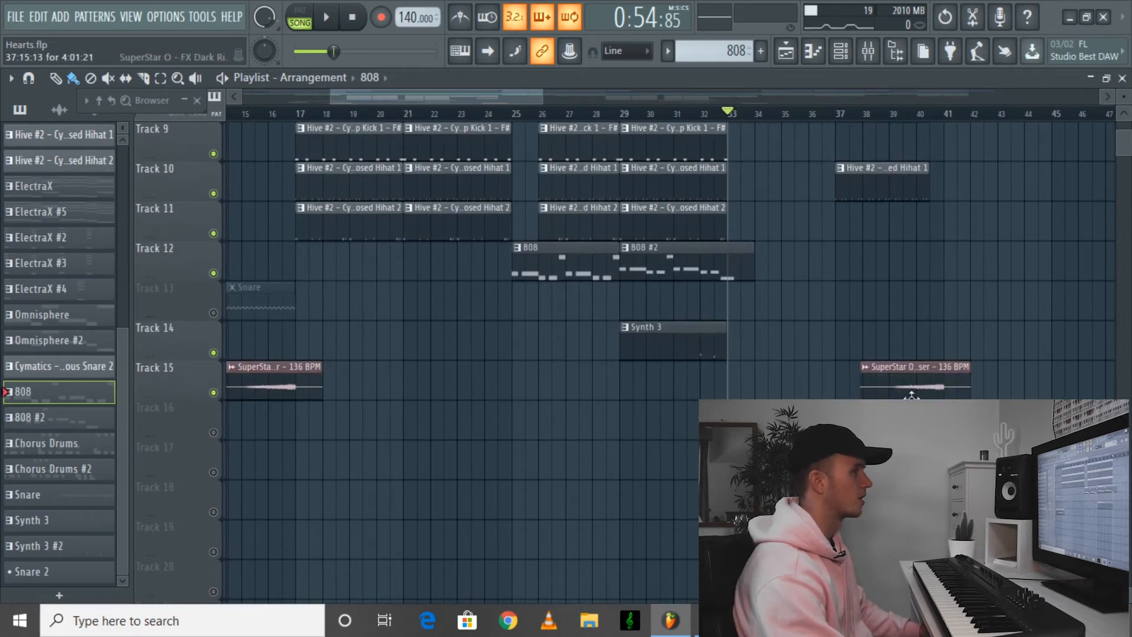
pyautogui.moveTo(876, 394)
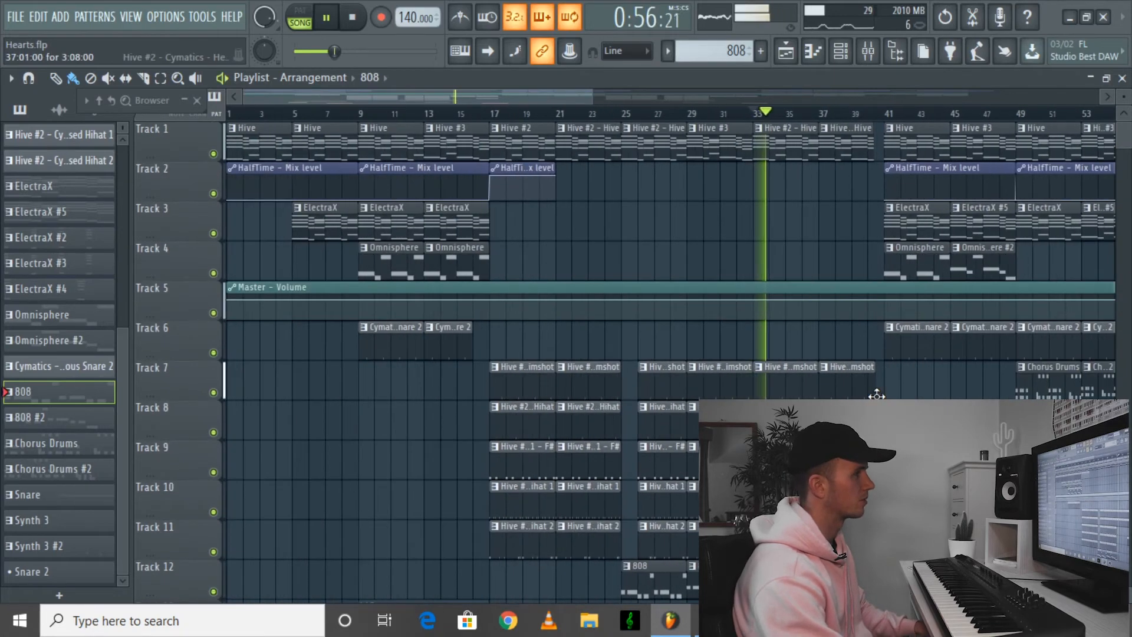
pyautogui.scroll(-3)
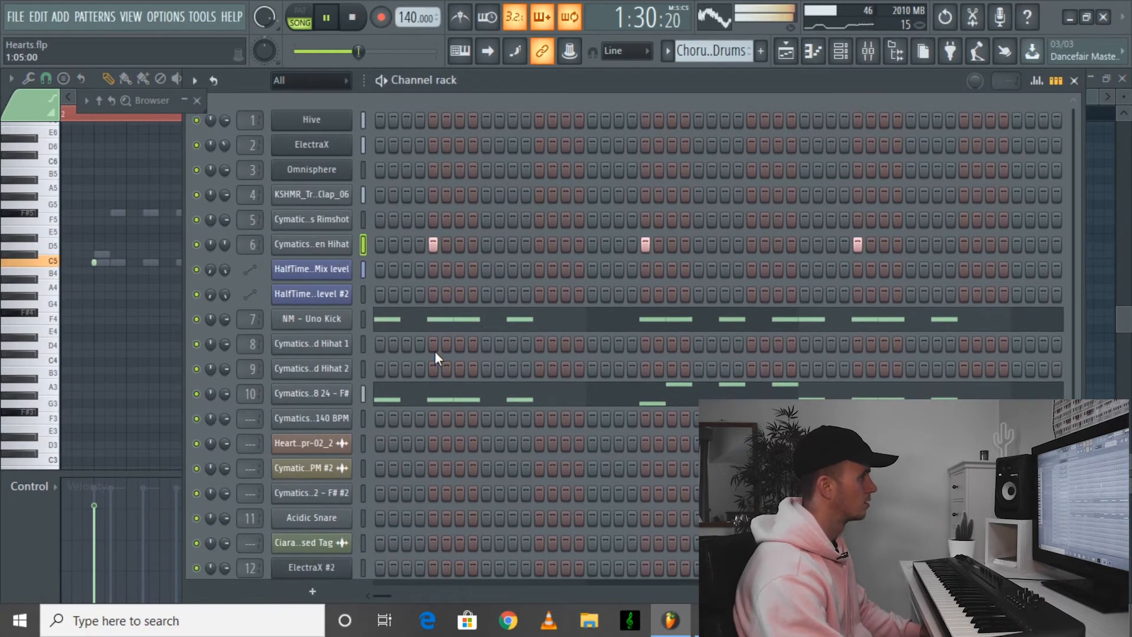
pyautogui.click(786, 50)
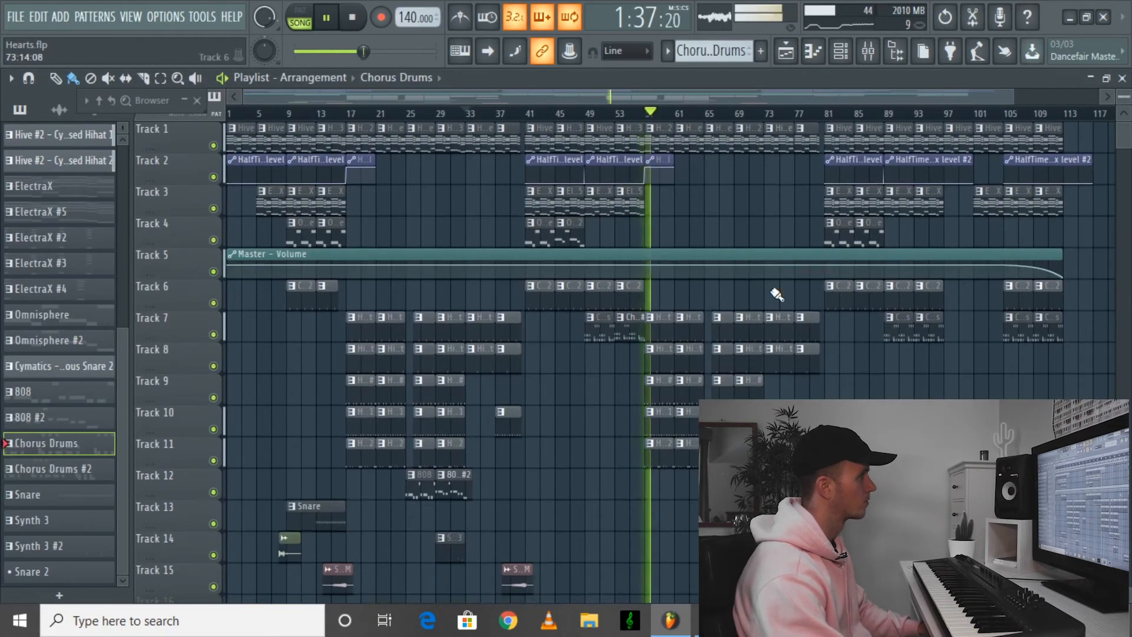
# Scroll down the playlist to view the full ~113-bar arrangement.
pyautogui.scroll(-3)
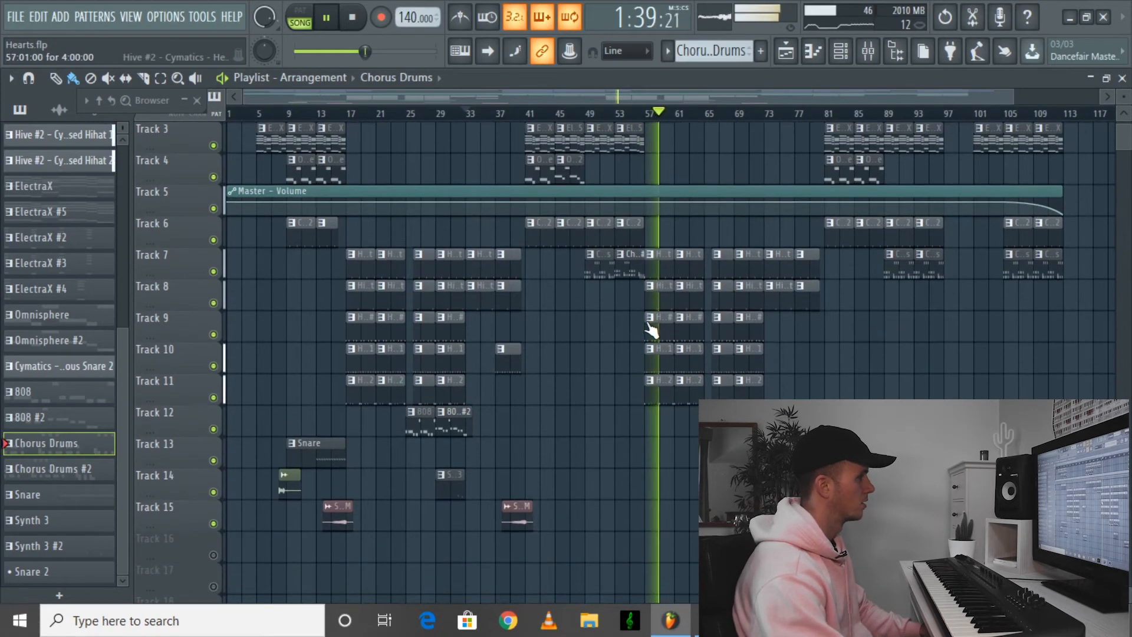